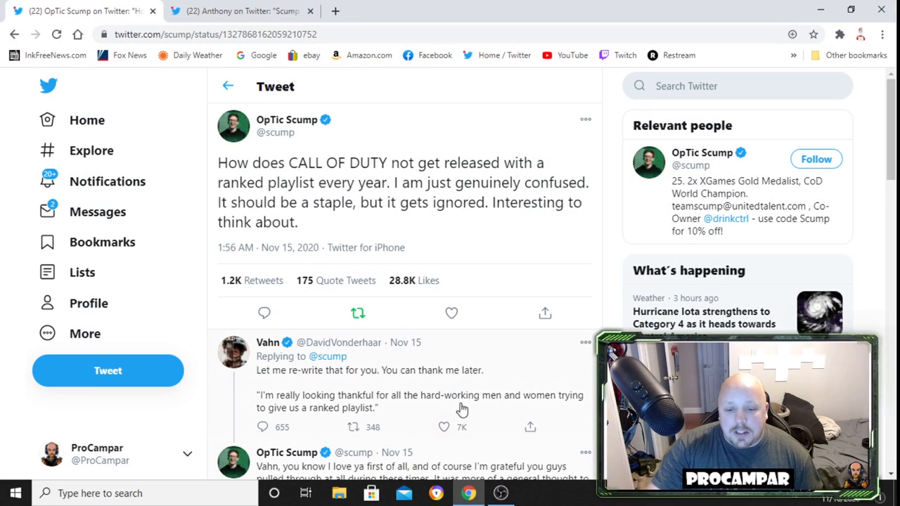
mouse_move(504, 227)
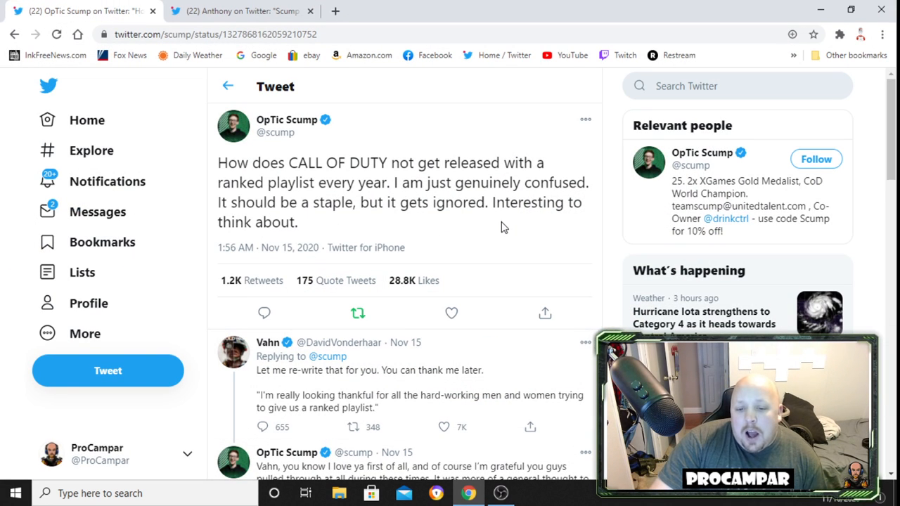
mouse_move(363, 149)
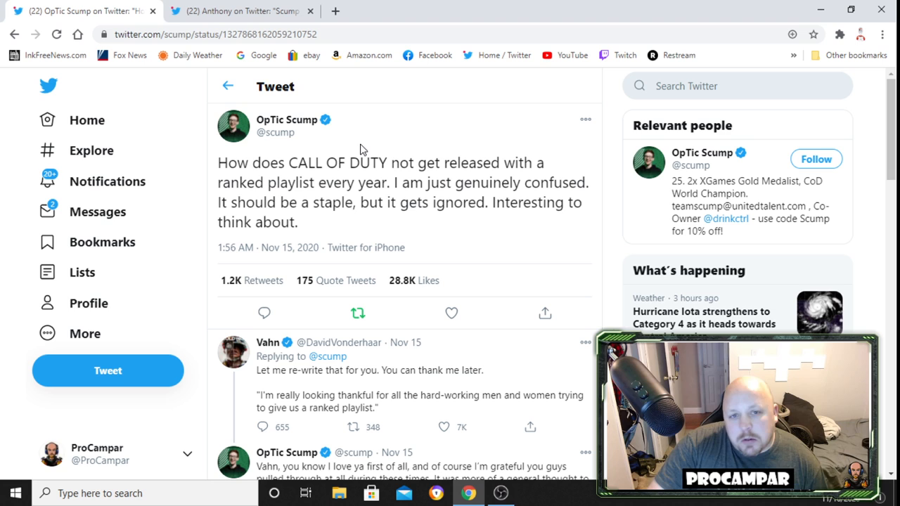
mouse_move(354, 175)
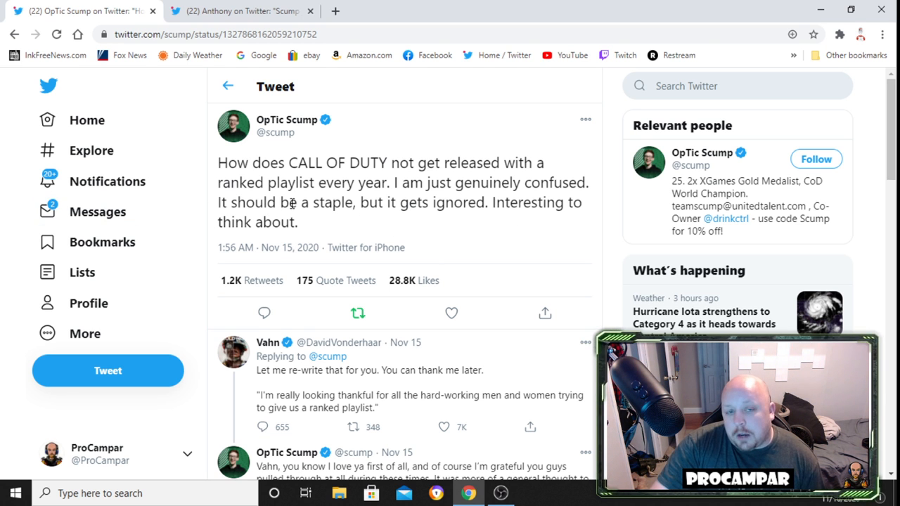
Read through the reply thread, then switch to the other tweet reacting to the exchange.
scroll("down", 3)
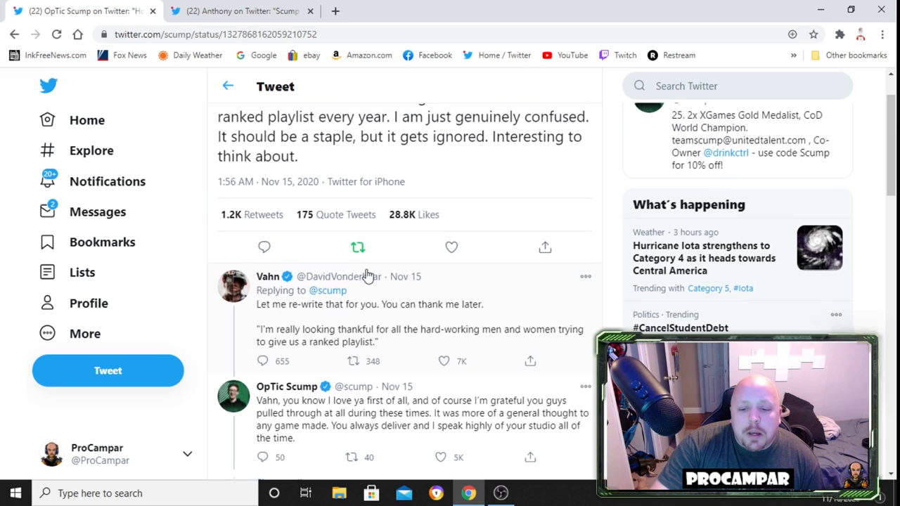
scroll("up", 3)
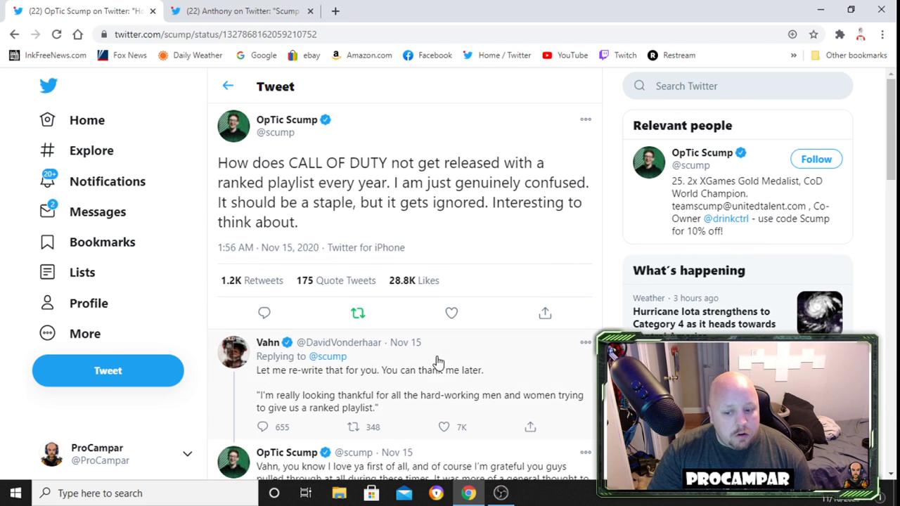
mouse_move(452, 387)
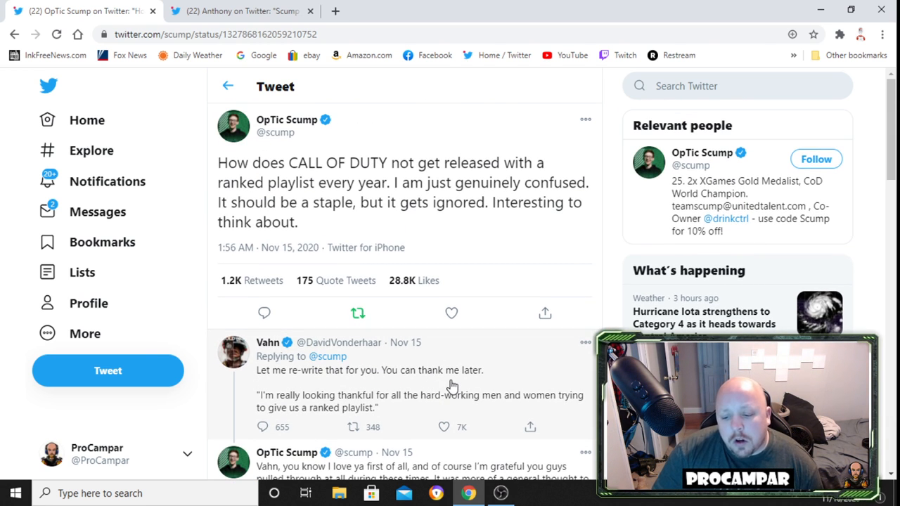
mouse_move(456, 383)
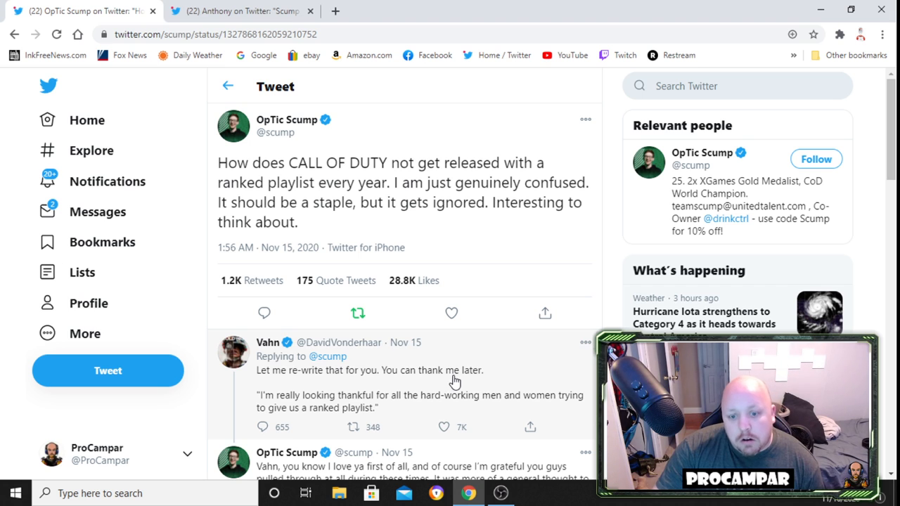
mouse_move(437, 410)
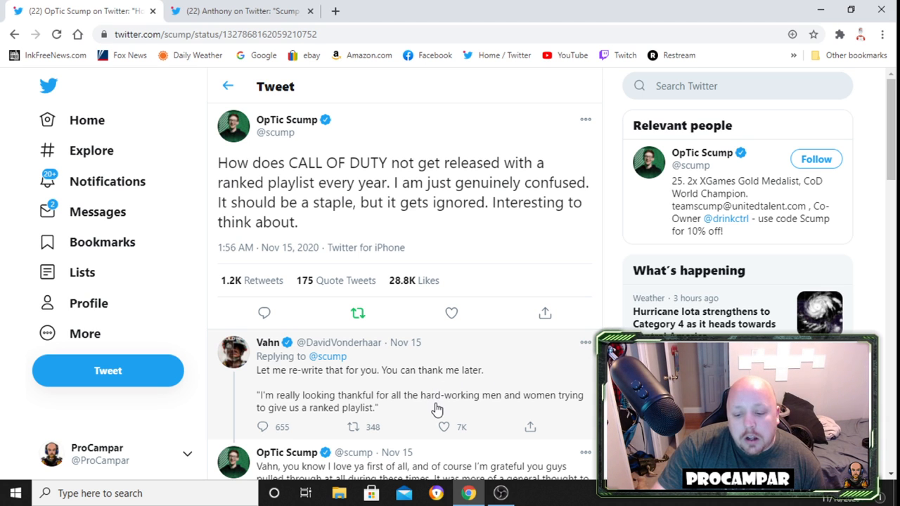
mouse_move(403, 407)
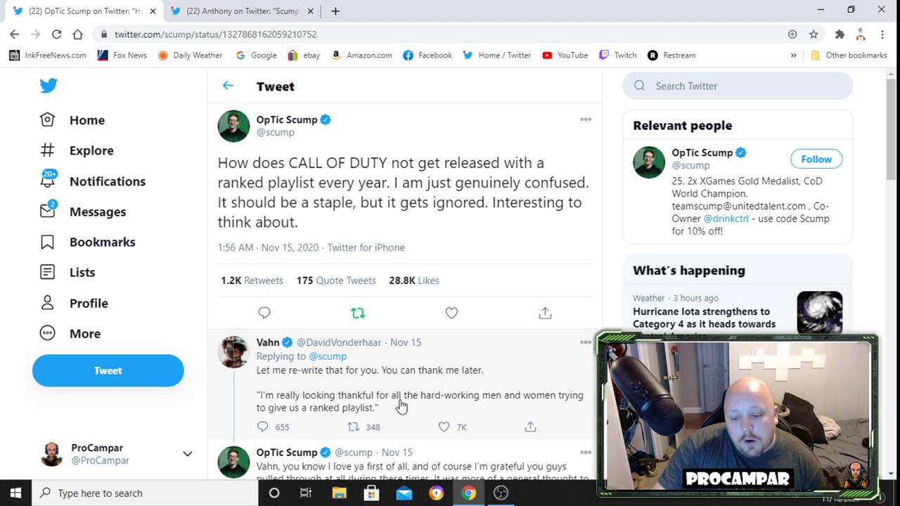
mouse_move(456, 408)
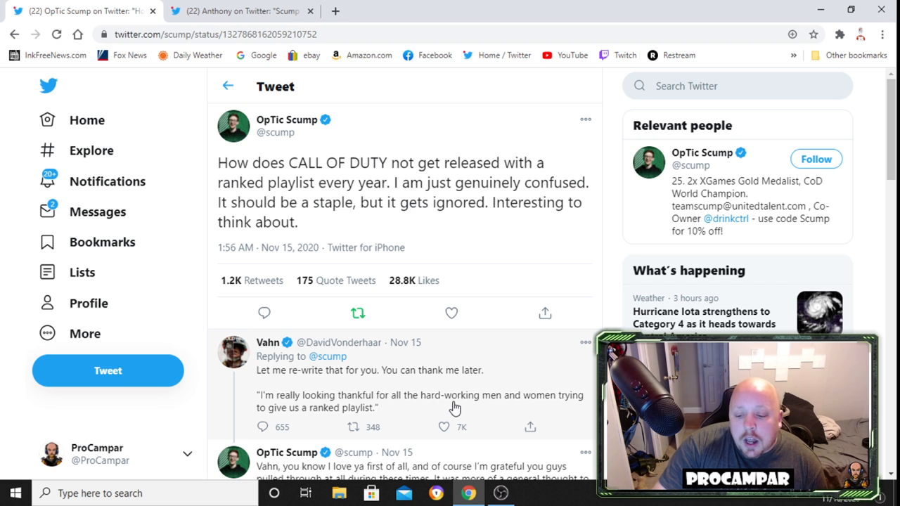
mouse_move(380, 413)
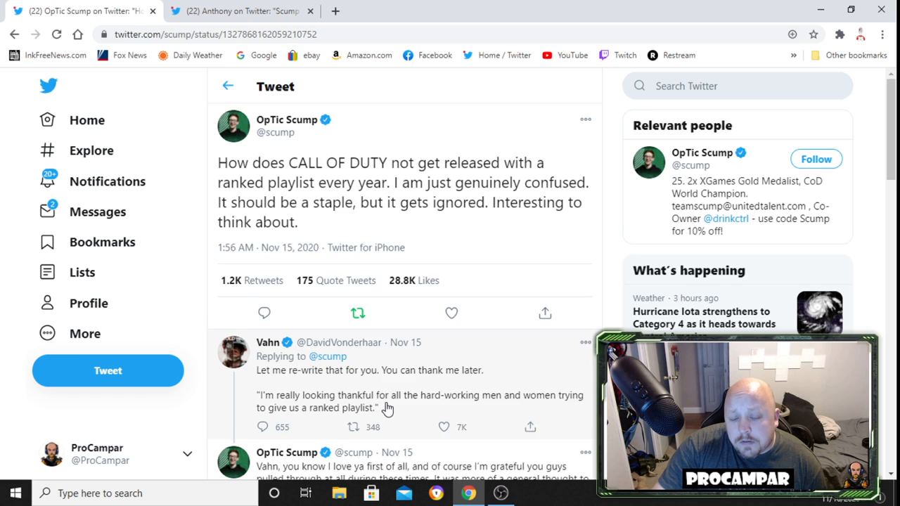
scroll("down", 3)
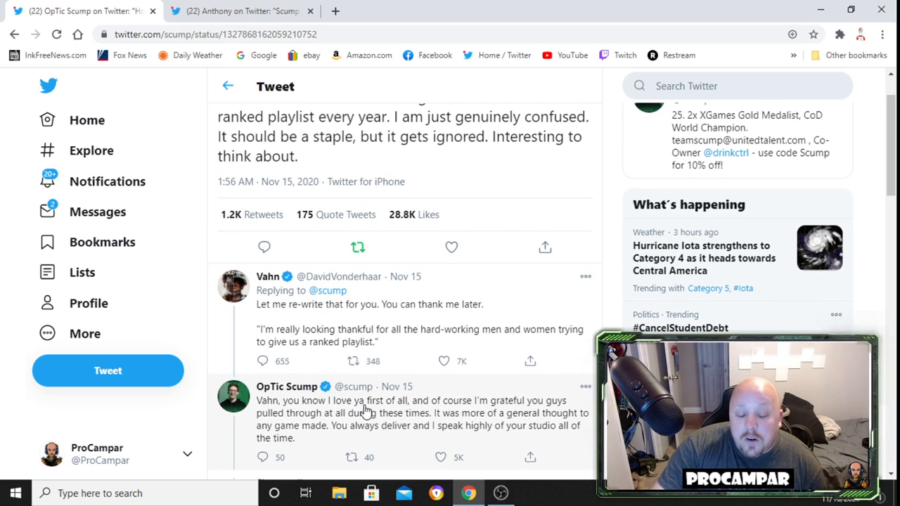
mouse_move(371, 406)
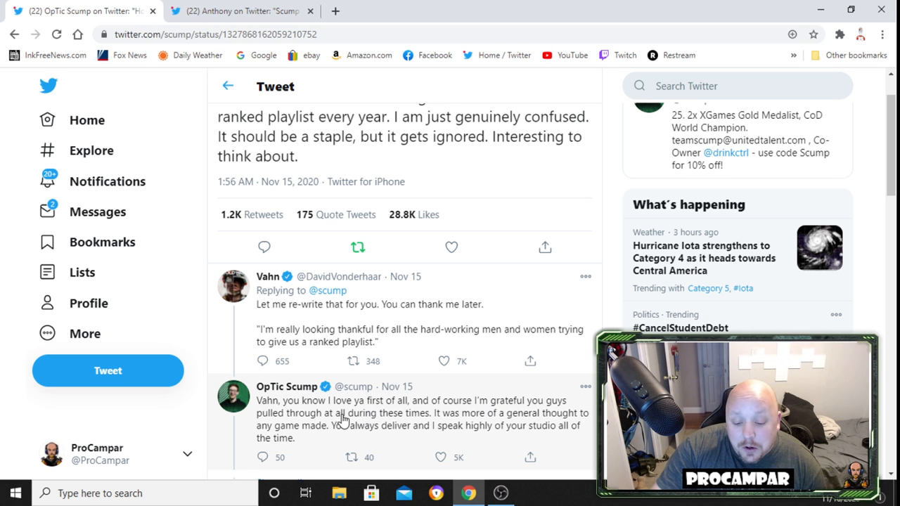
mouse_move(397, 422)
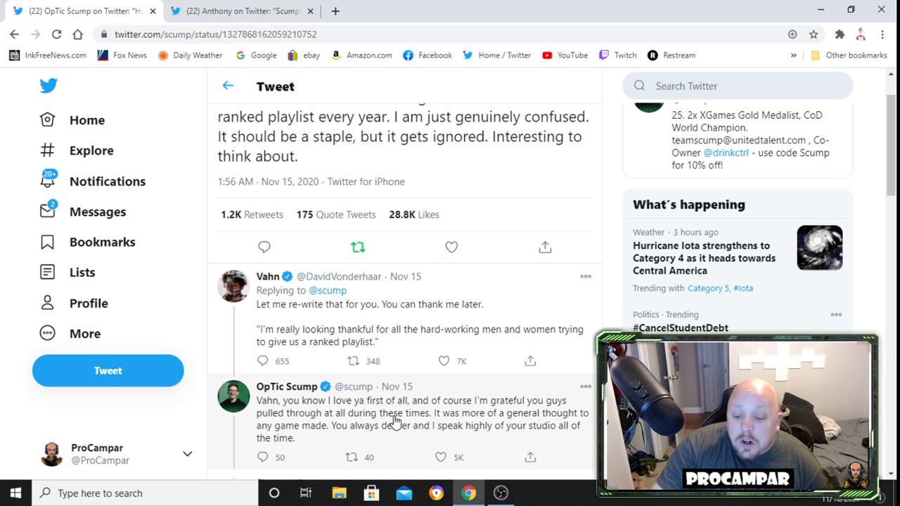
mouse_move(529, 422)
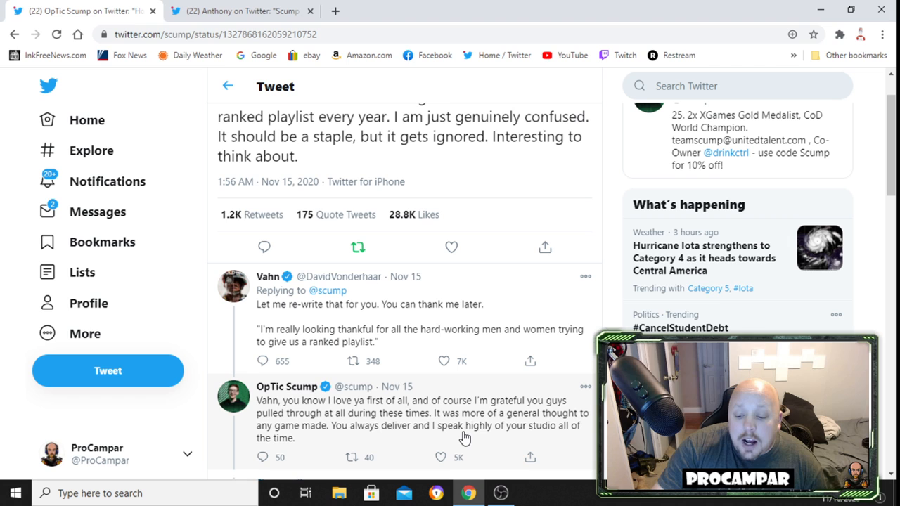
mouse_move(475, 433)
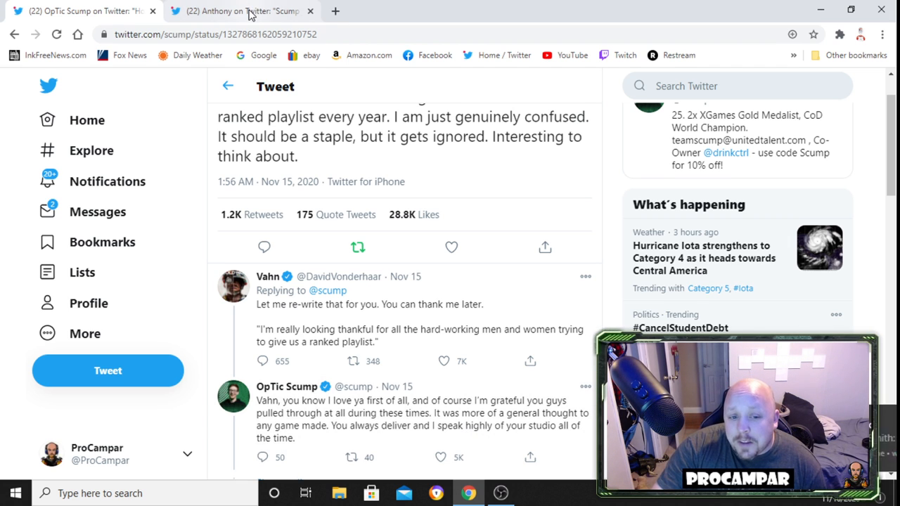
mouse_move(239, 11)
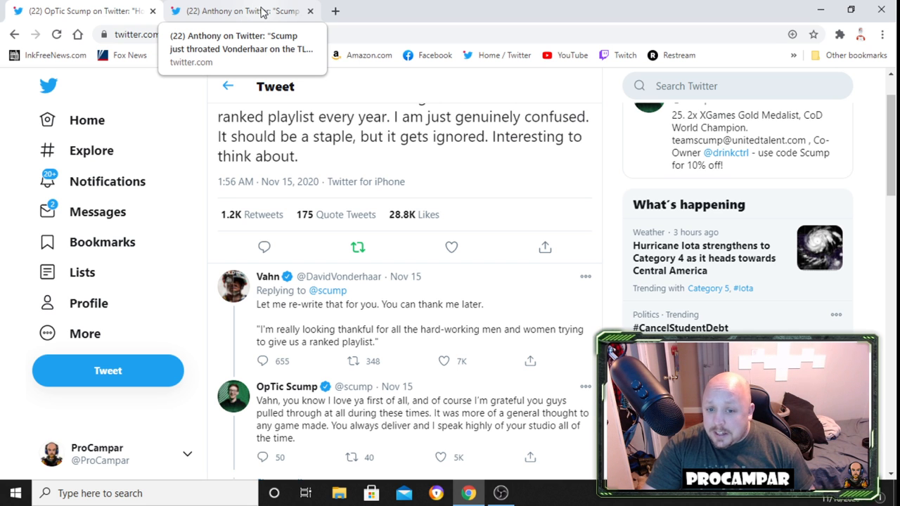
left_click(239, 11)
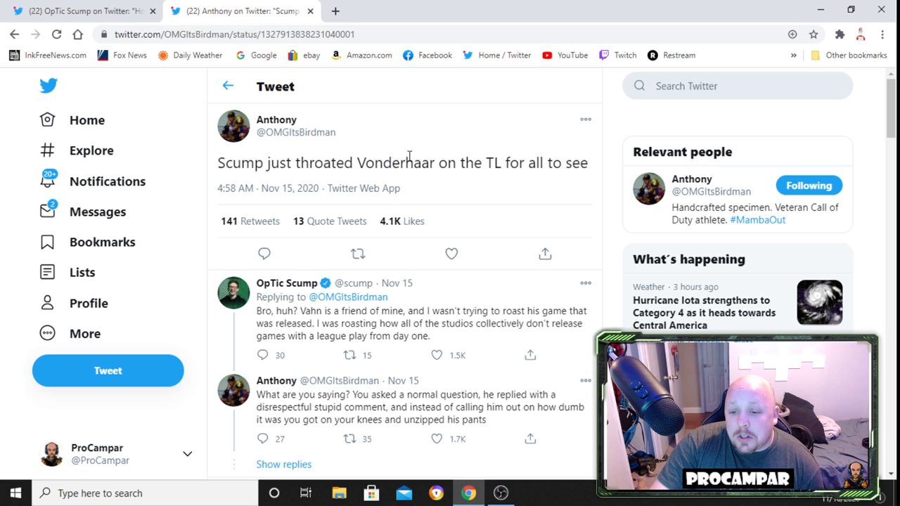
mouse_move(500, 166)
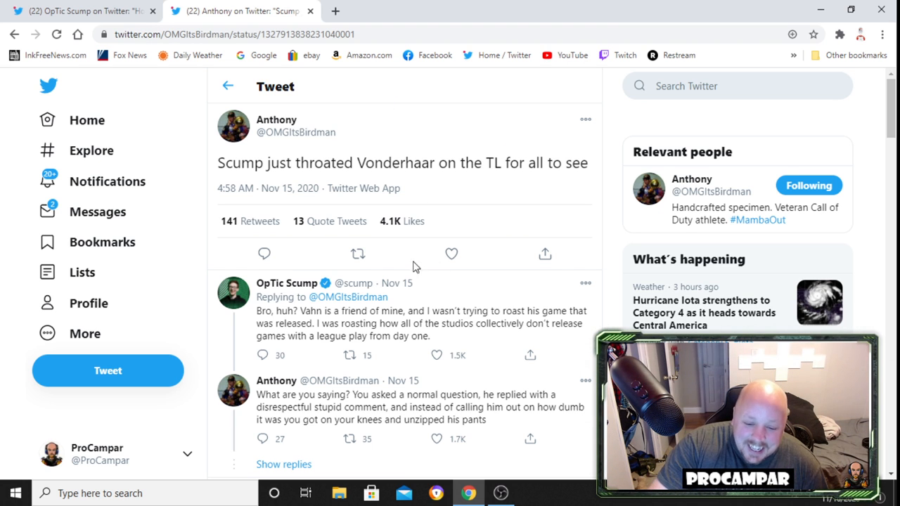
scroll("down", 3)
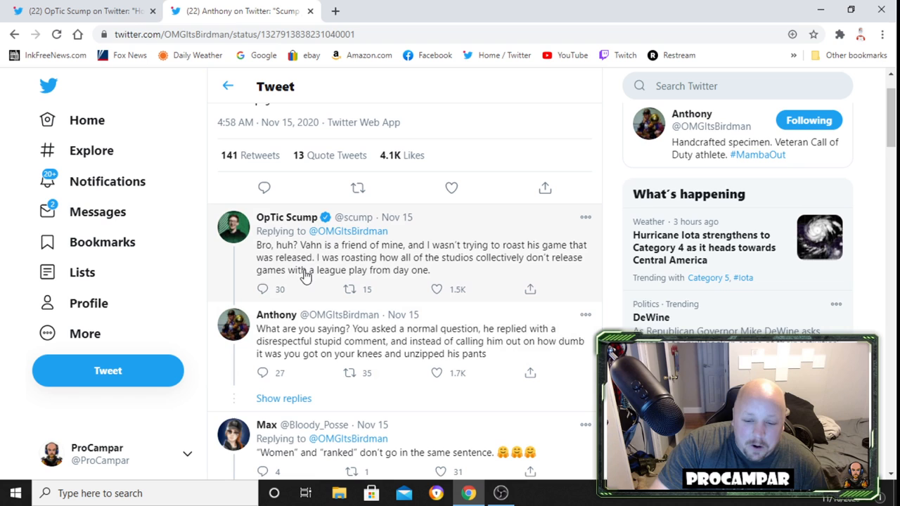
scroll("up", 3)
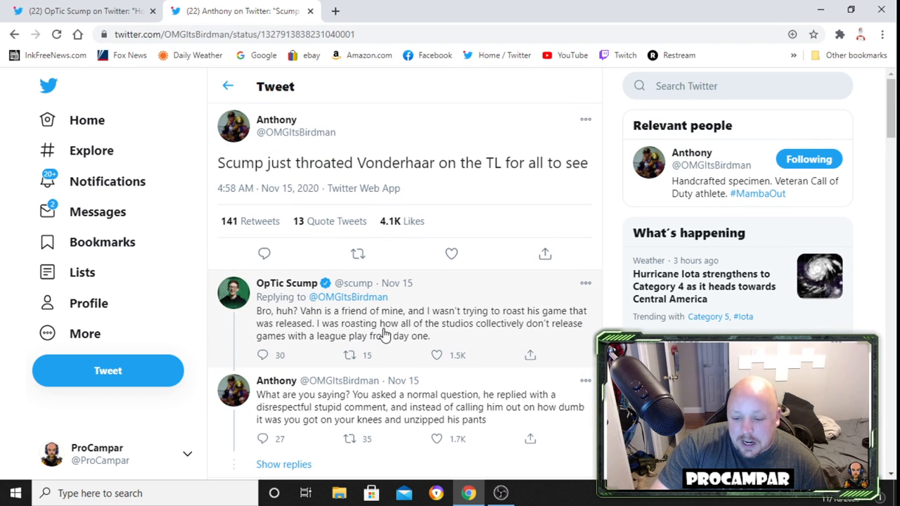
mouse_move(521, 333)
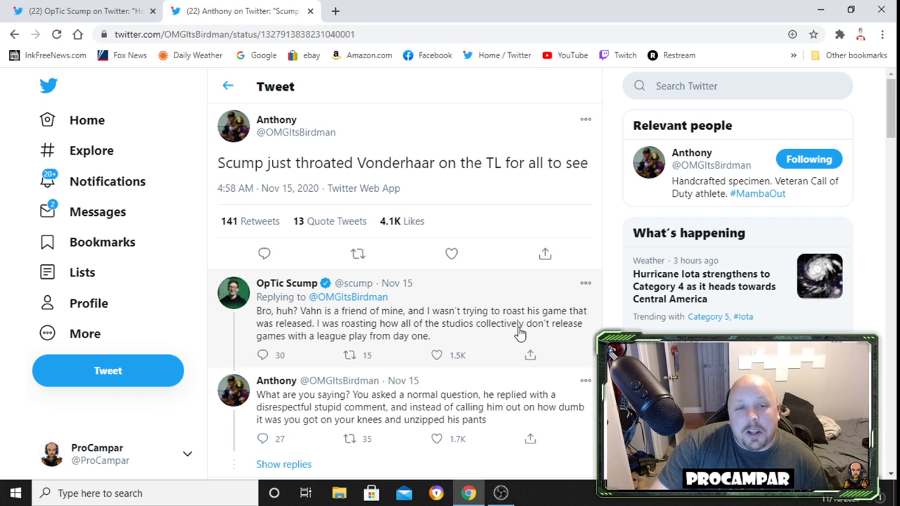
mouse_move(347, 349)
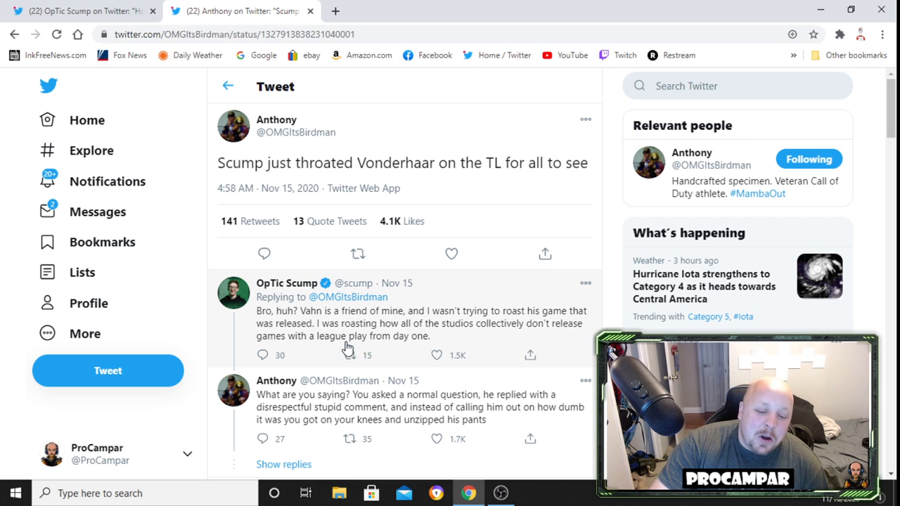
scroll("down", 3)
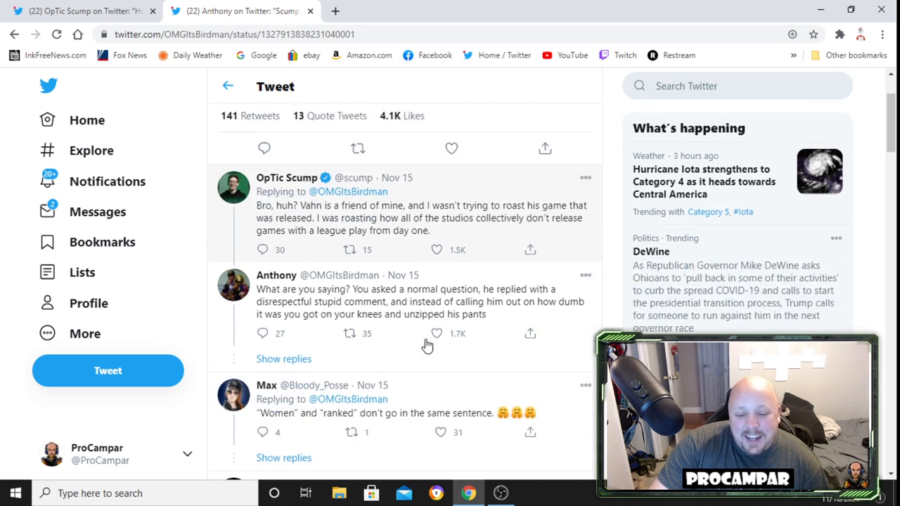
scroll("up", 3)
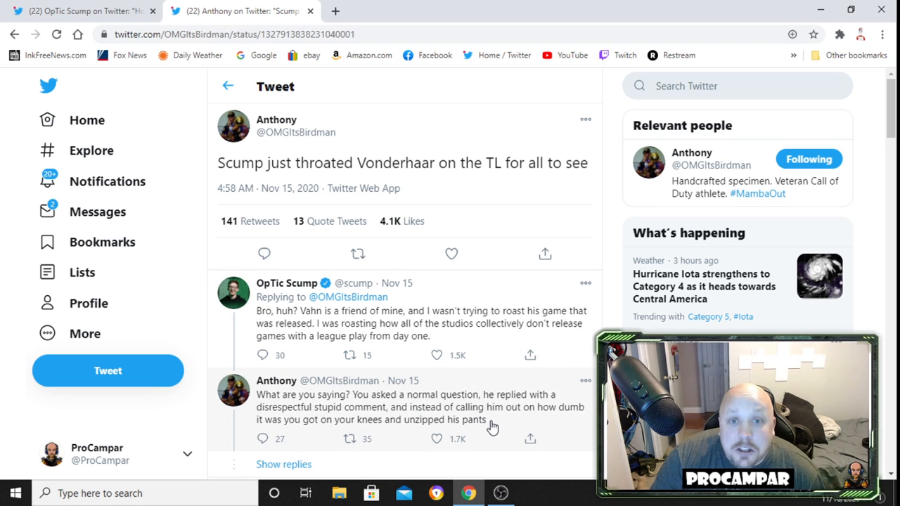
mouse_move(489, 419)
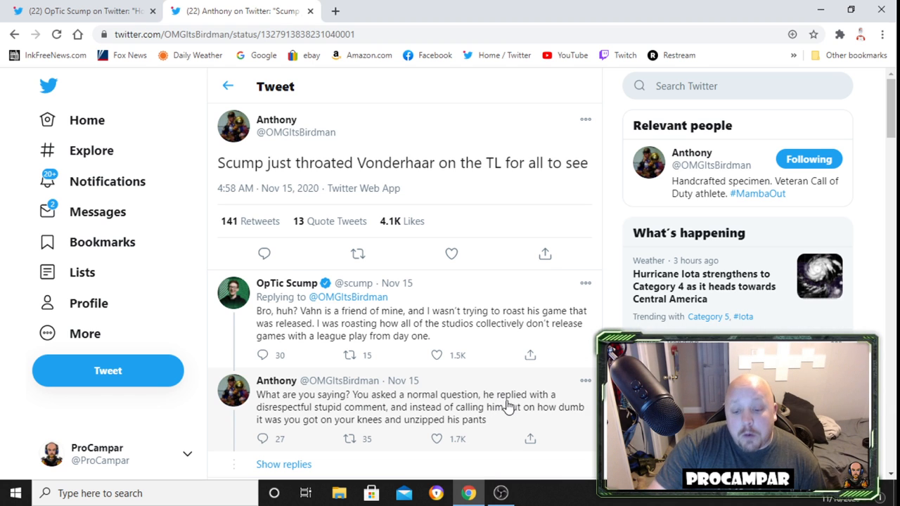
mouse_move(379, 417)
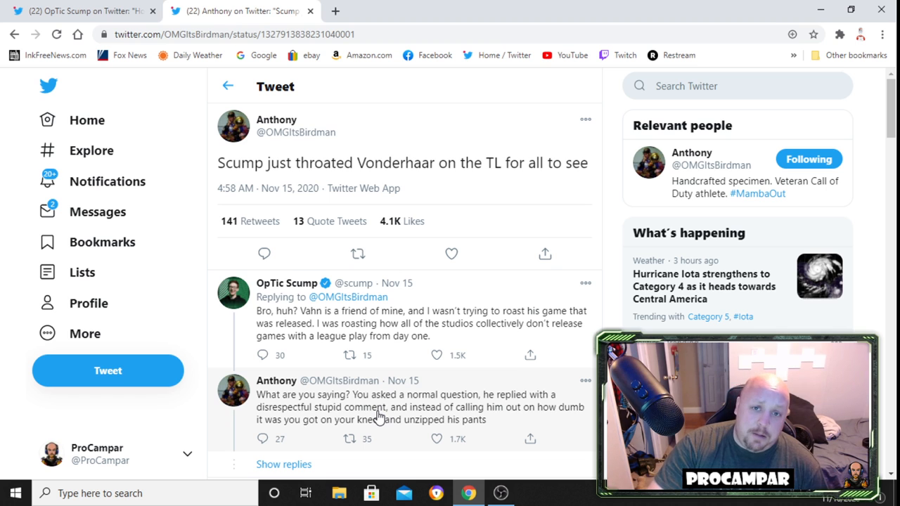
mouse_move(552, 415)
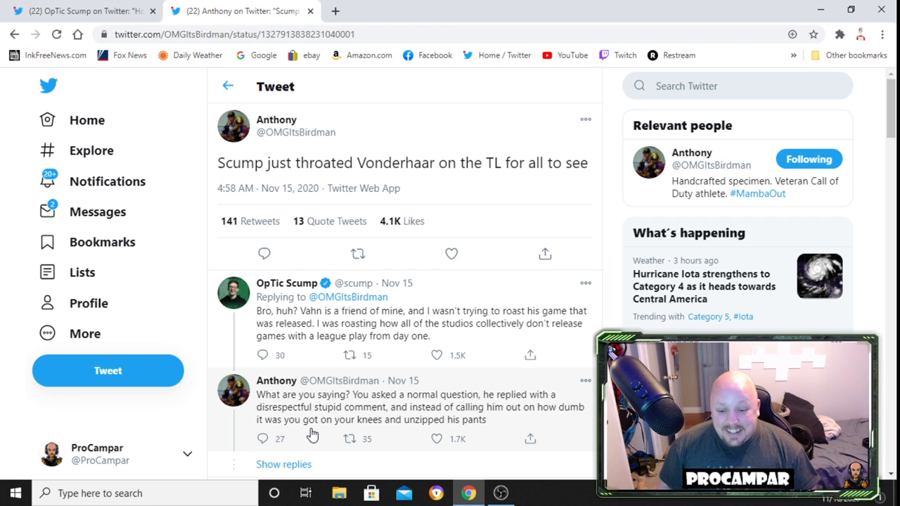
mouse_move(422, 329)
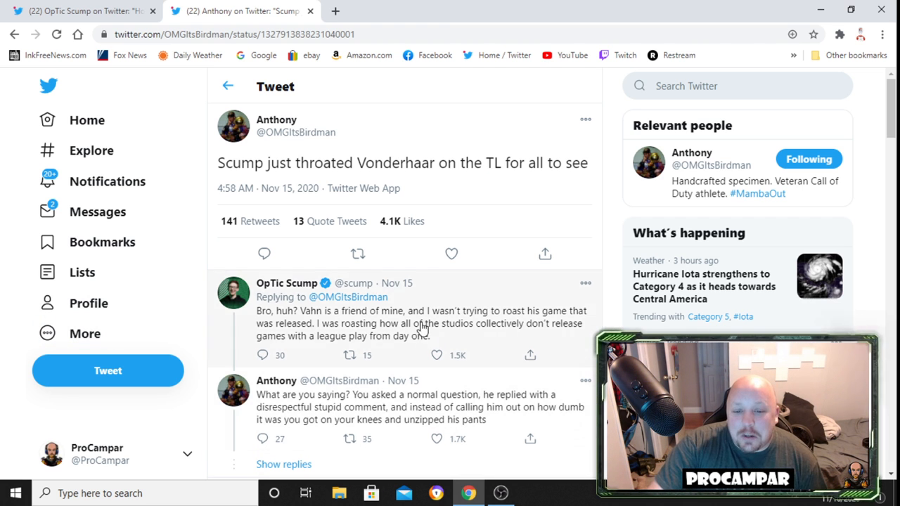
left_click(276, 119)
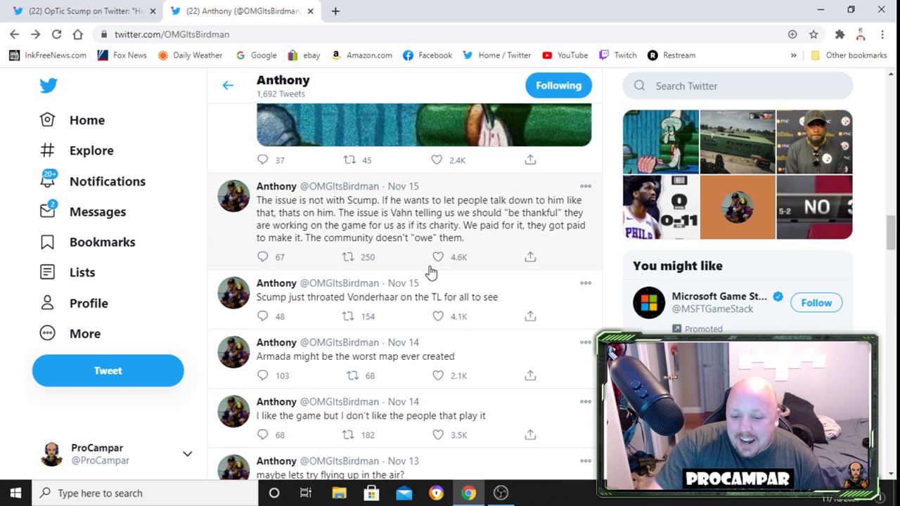
mouse_move(355, 205)
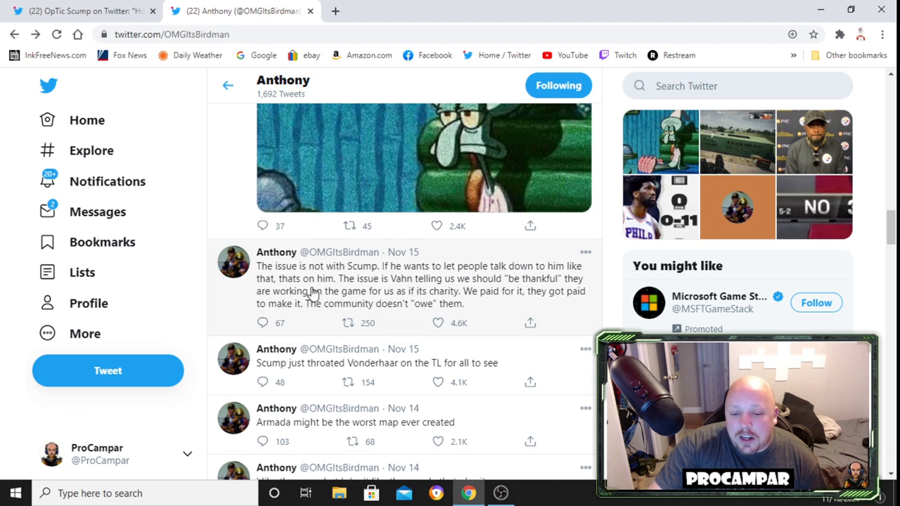
mouse_move(374, 294)
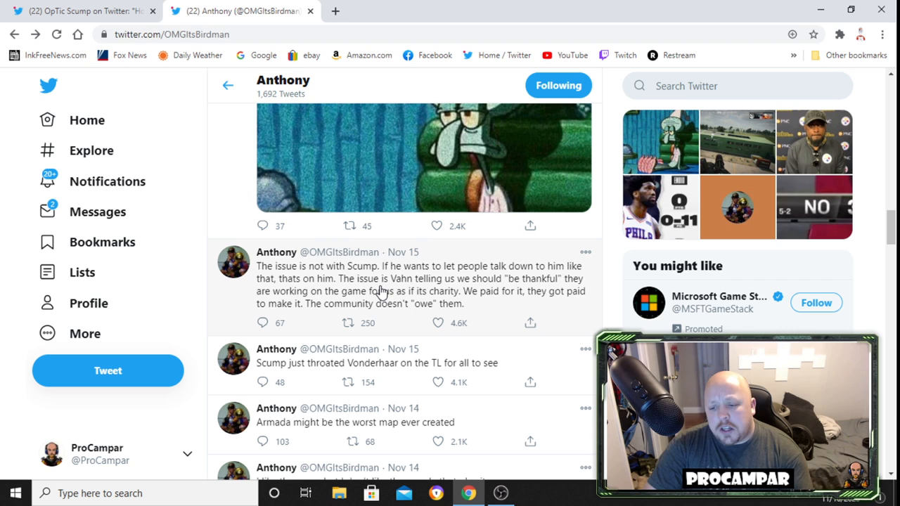
mouse_move(399, 284)
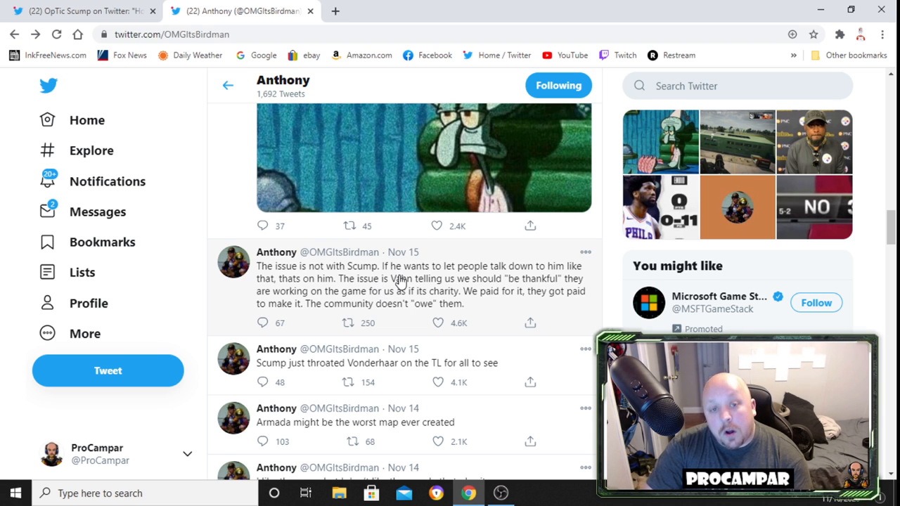
mouse_move(420, 309)
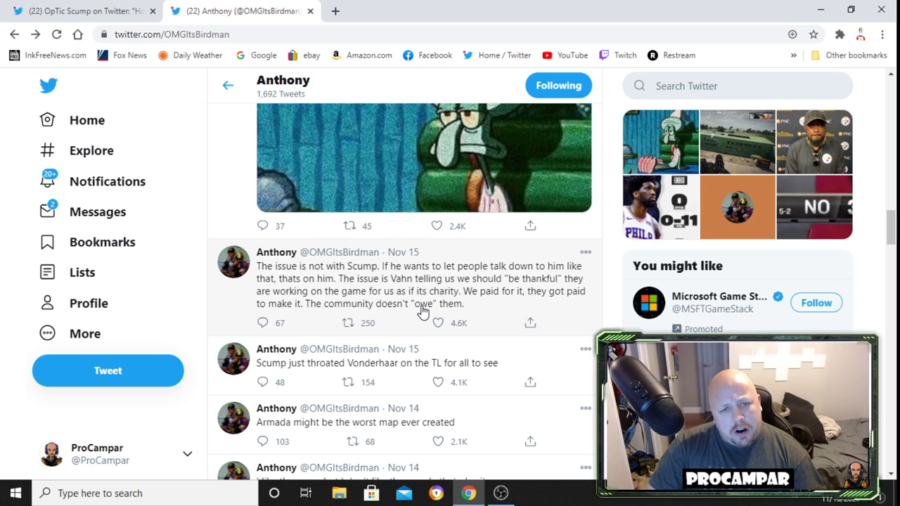
mouse_move(451, 311)
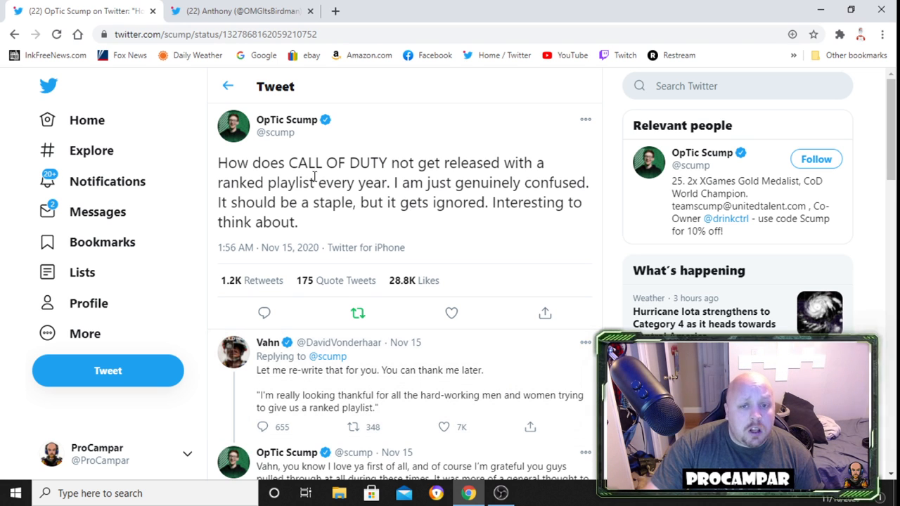
mouse_move(393, 134)
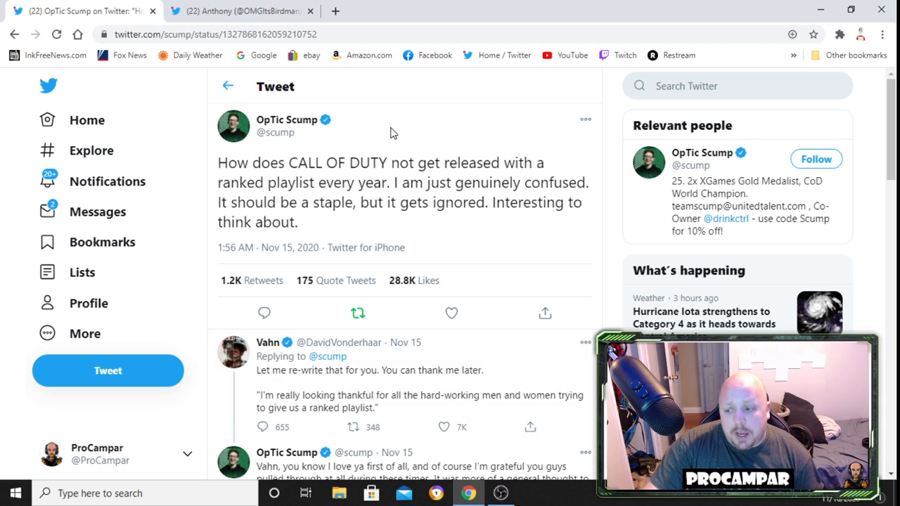
mouse_move(309, 76)
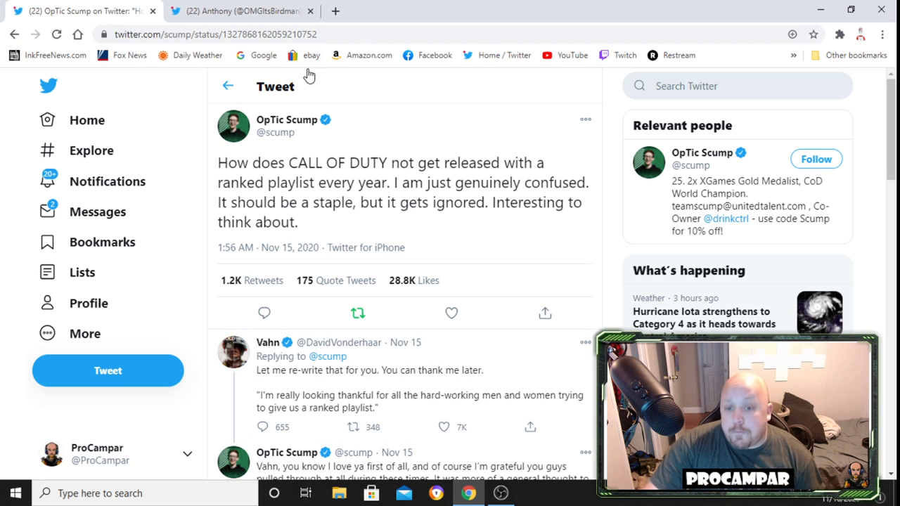
mouse_move(285, 378)
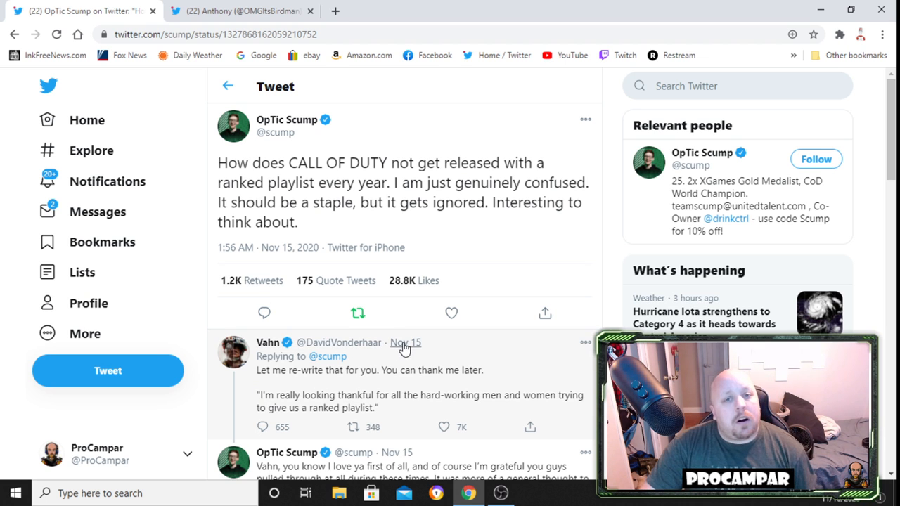
mouse_move(429, 339)
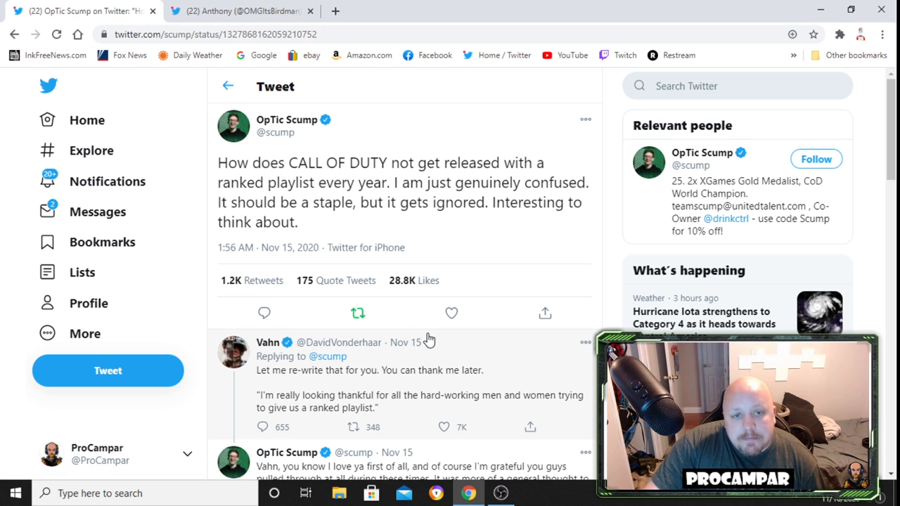
mouse_move(406, 343)
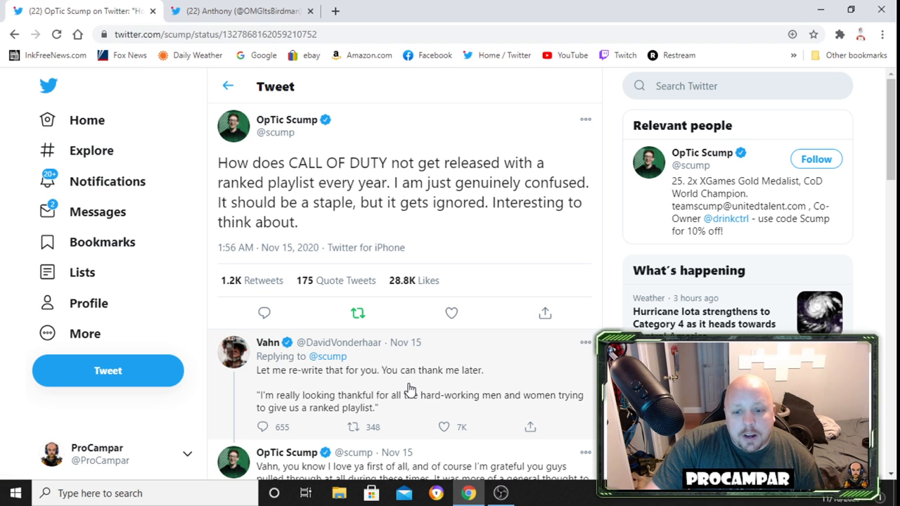
mouse_move(405, 391)
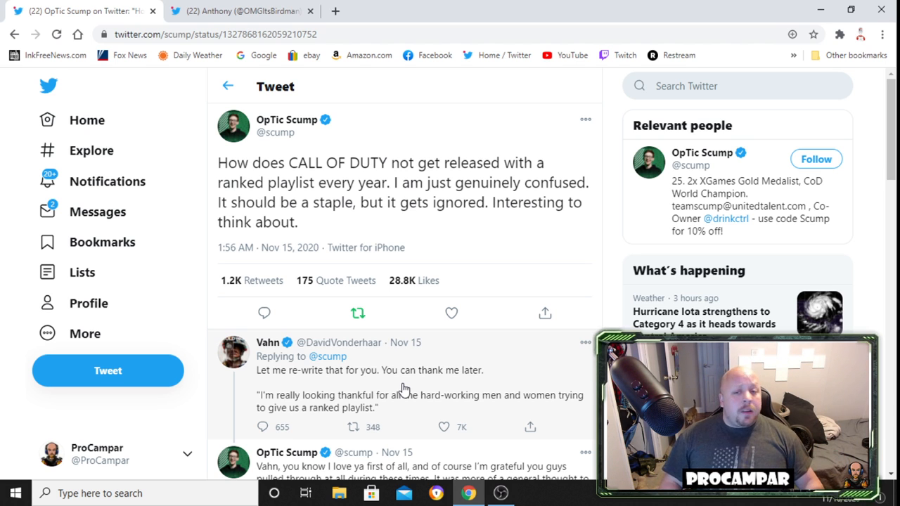
mouse_move(561, 135)
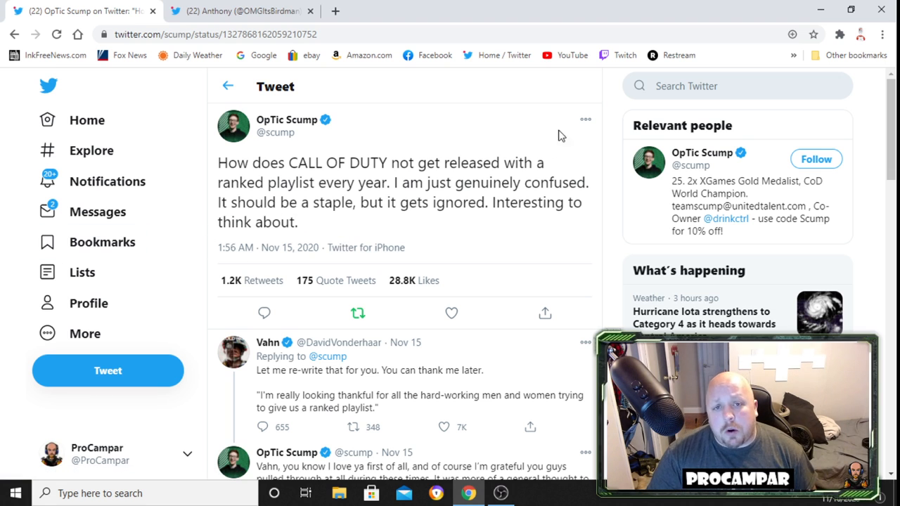
mouse_move(593, 364)
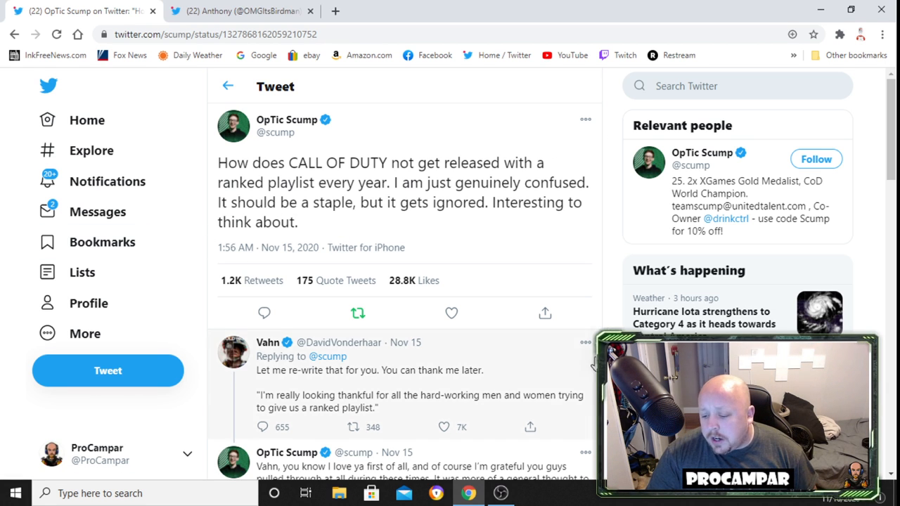
mouse_move(501, 492)
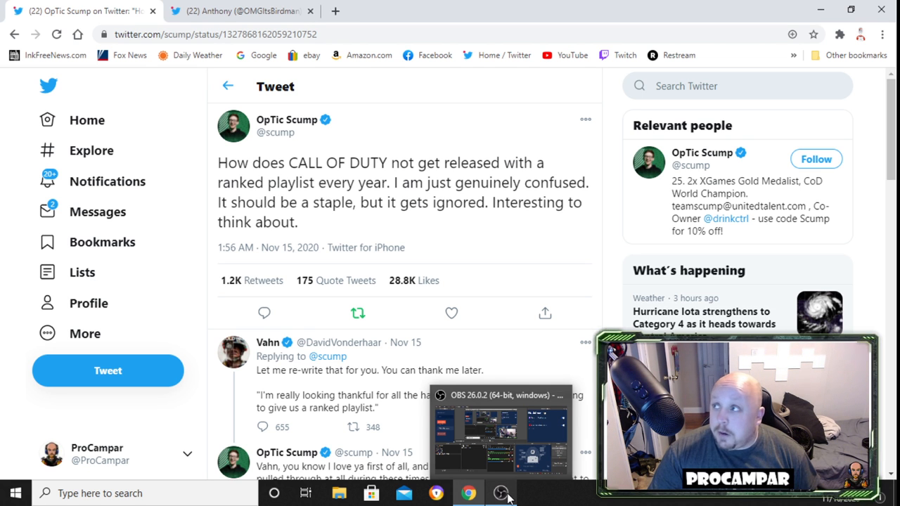
Bring the OBS Studio recording window to the front from the taskbar.
left_click(501, 493)
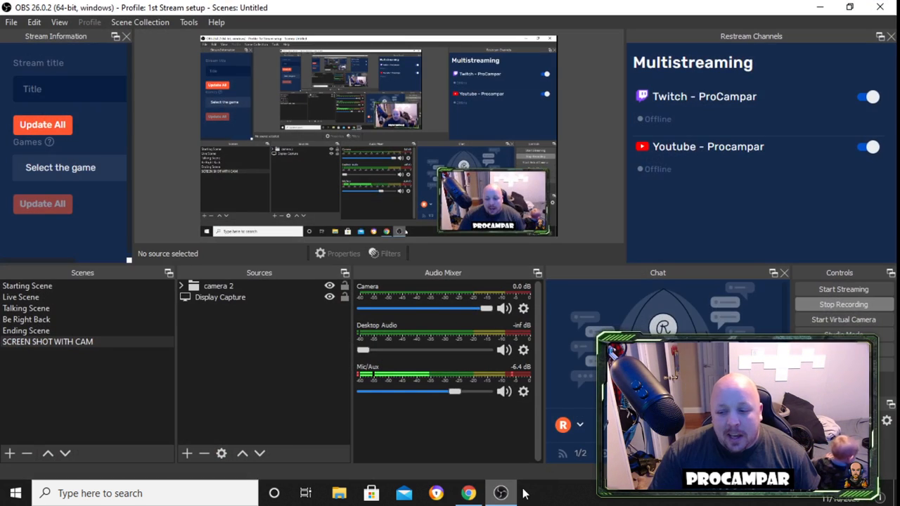